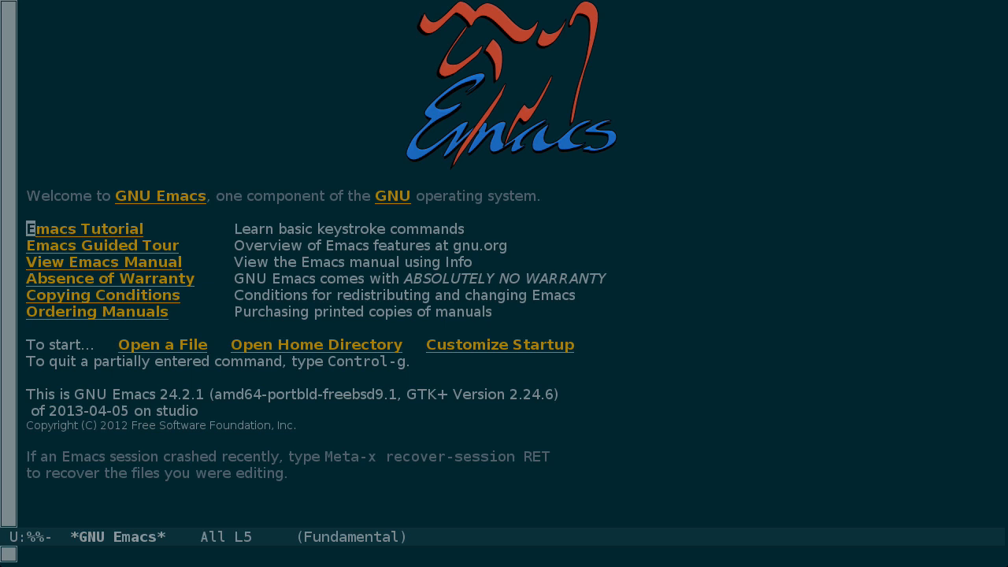
# List all open buffers, including .emacs, .shrc, ep004 and index.html, below the welcome screen.
pyautogui.press('C-x b')
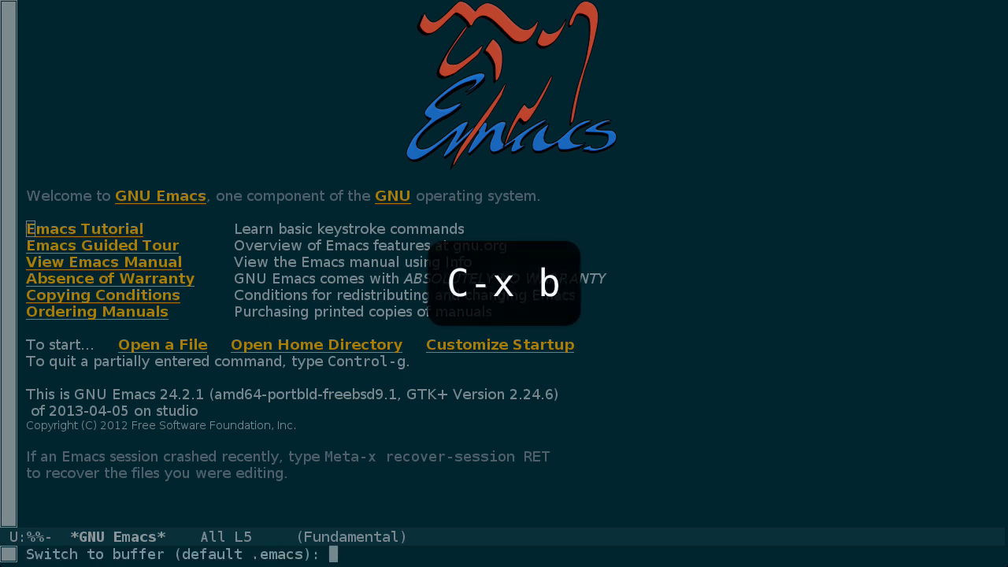
pyautogui.press('Tab')
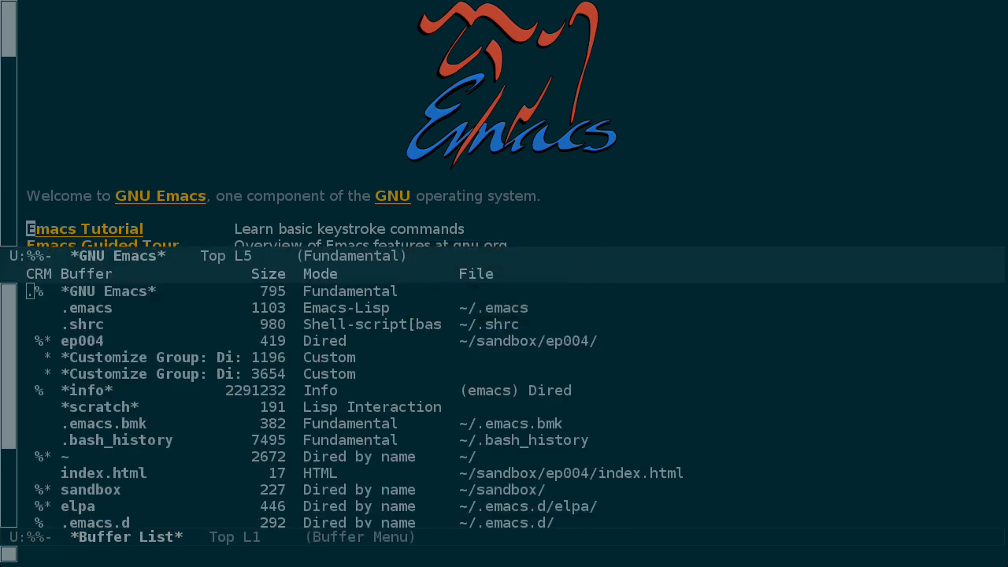
# Maximize the buffer list, then mark and delete the .shrc, ep004 and Customize Group buffers.
pyautogui.press('C-x 0')
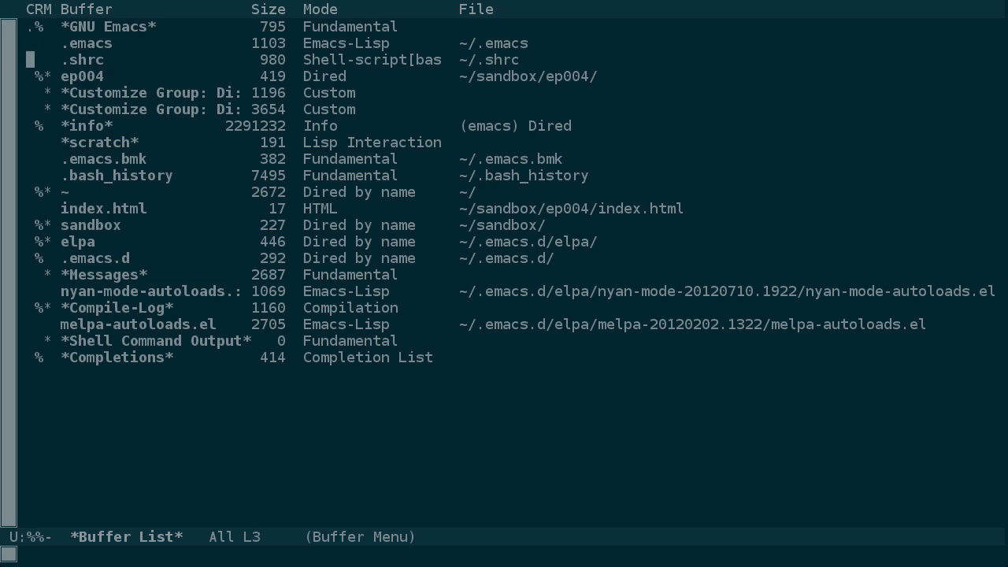
pyautogui.press('d')
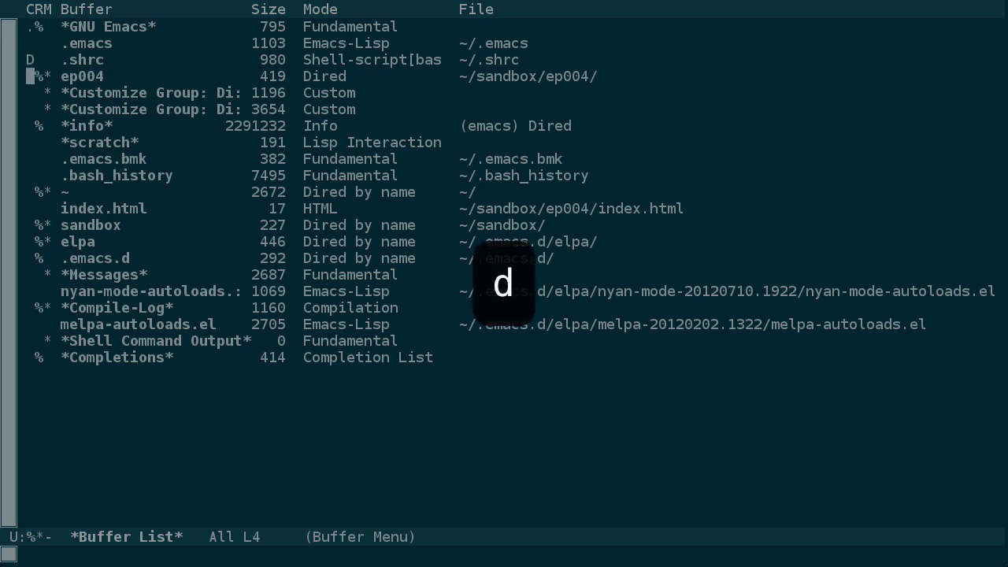
pyautogui.press('d')
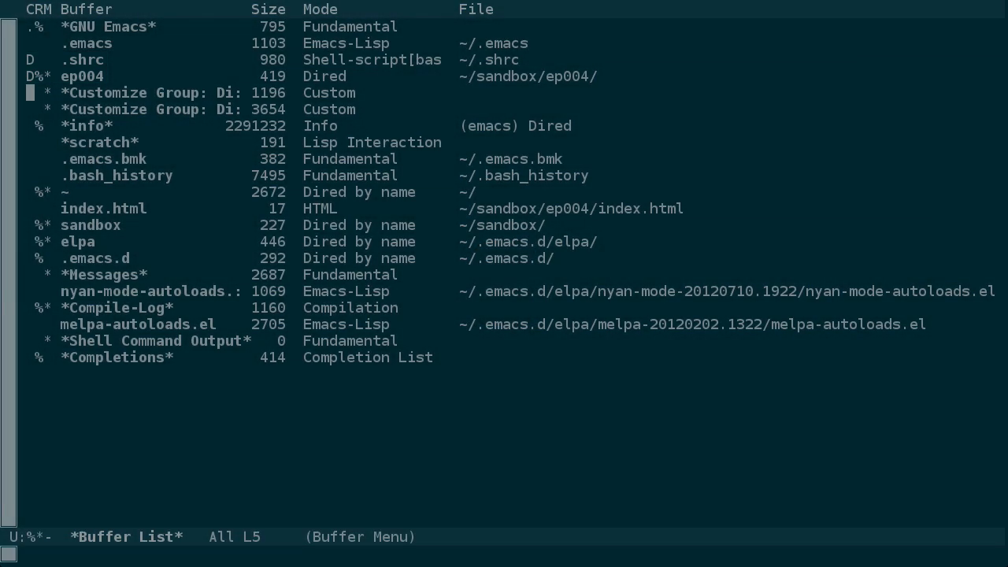
pyautogui.press('x')
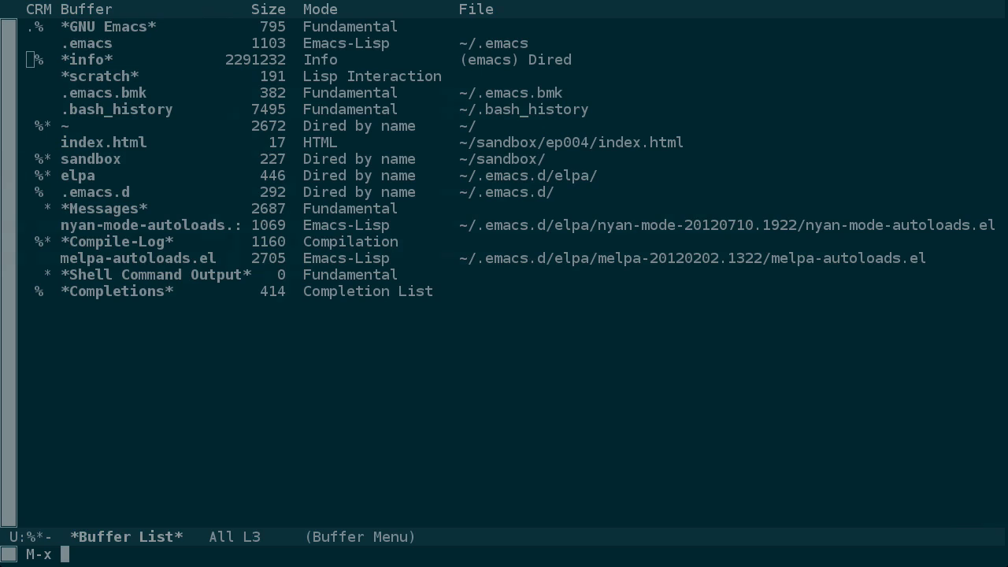
# Run clean-buffer-list and cancel the plain buffer-switch prompt.
pyautogui.write('c')
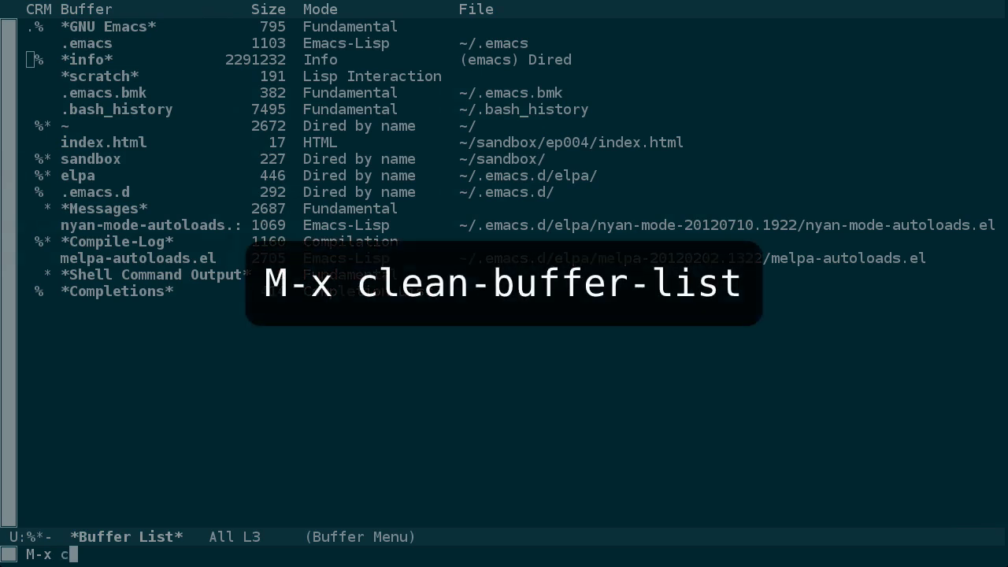
pyautogui.write('lean-buffer-list')
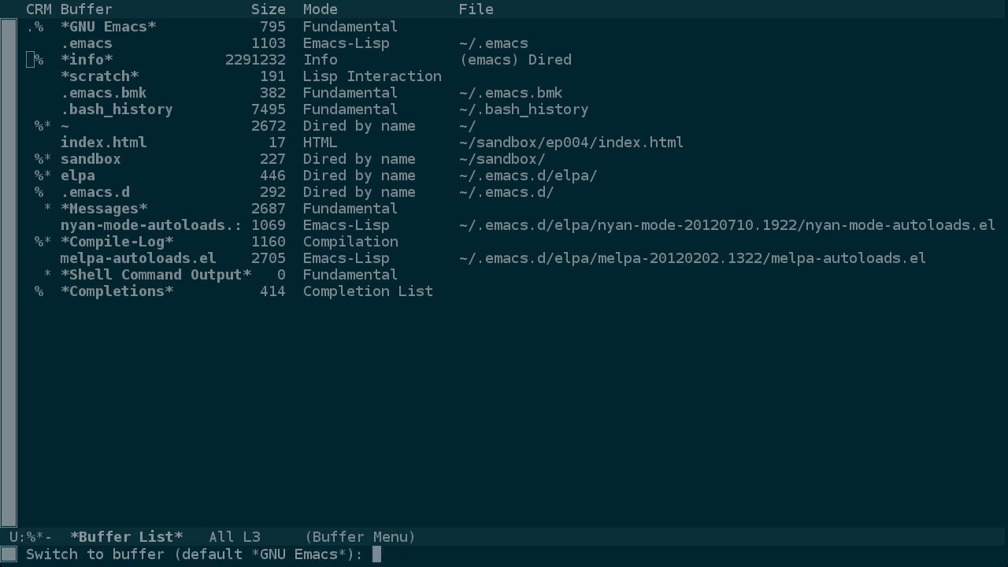
pyautogui.press('Tab')
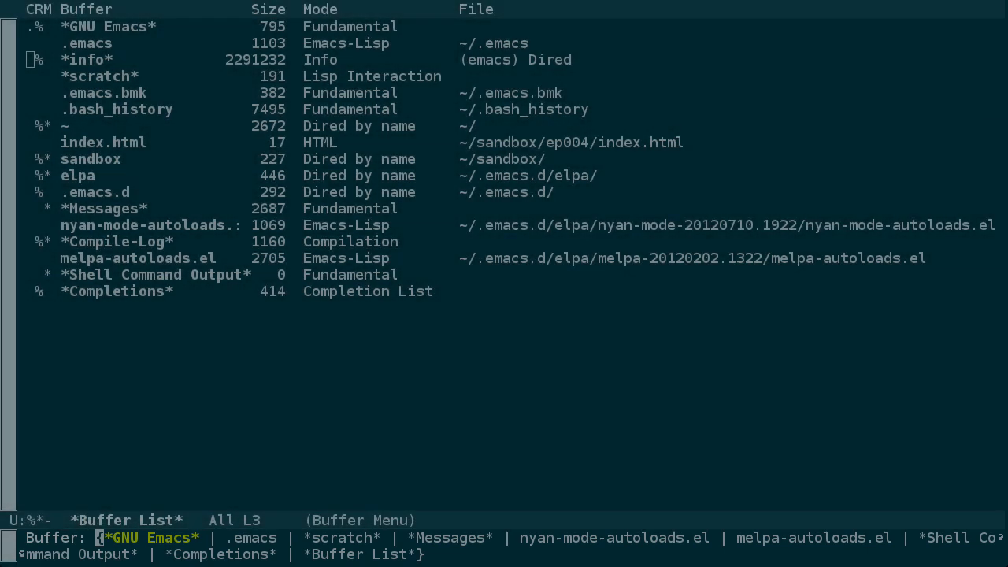
# Cycle the ido candidates to *Shell Command Output* and switch to it.
pyautogui.press('ctrl+s')
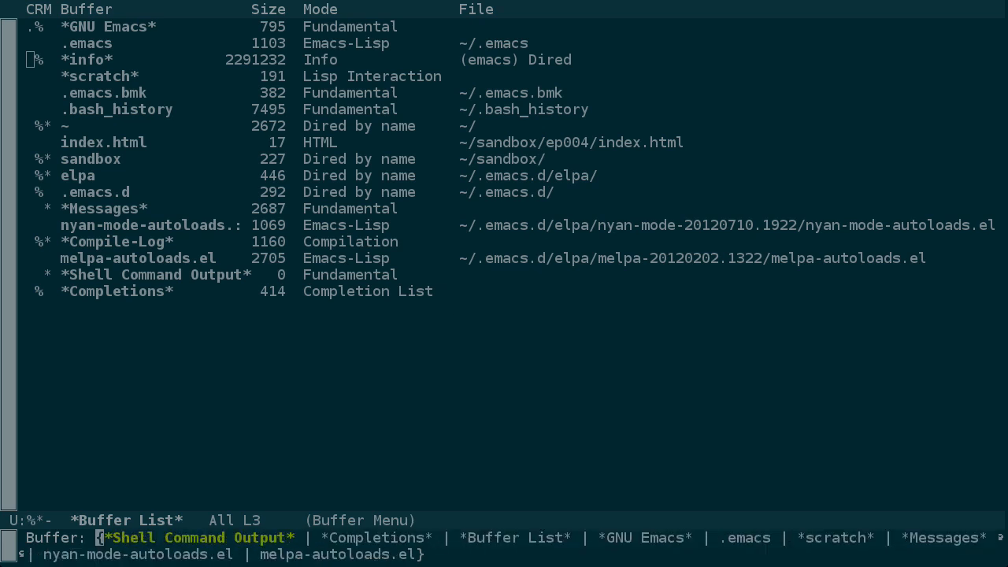
pyautogui.press('Return')
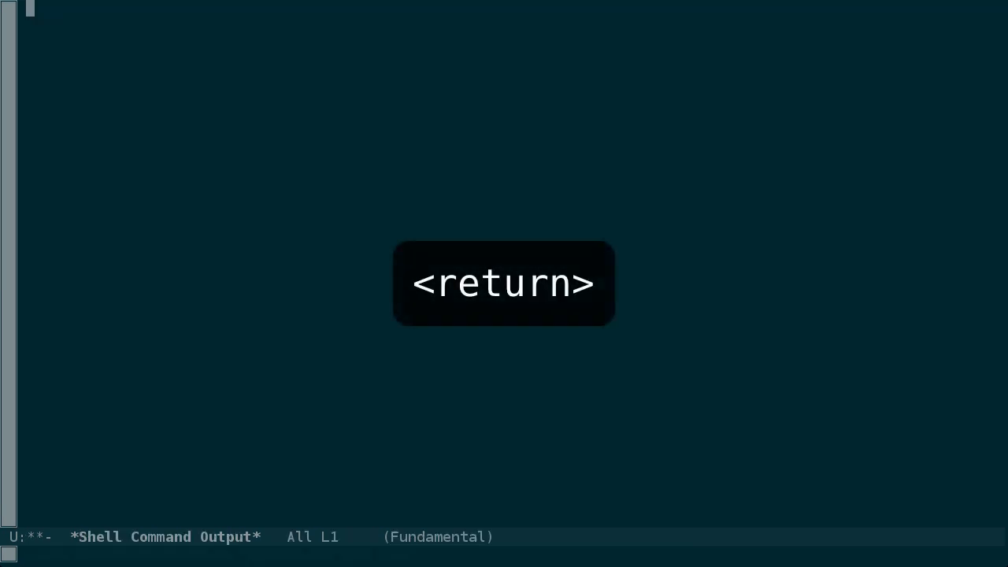
pyautogui.press('Return')
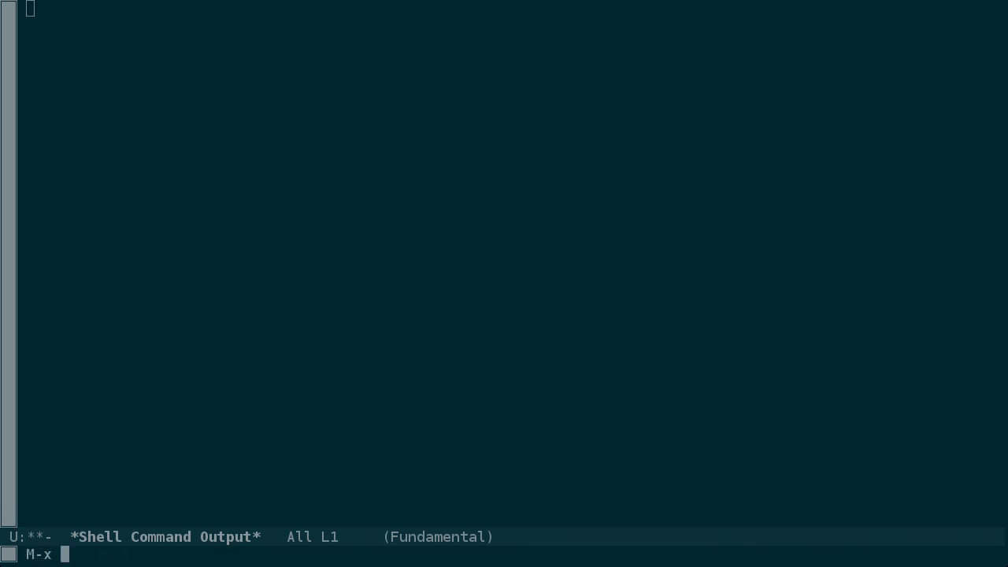
# Search customize options for ido and save Ido Mode for future sessions.
pyautogui.write('customize')
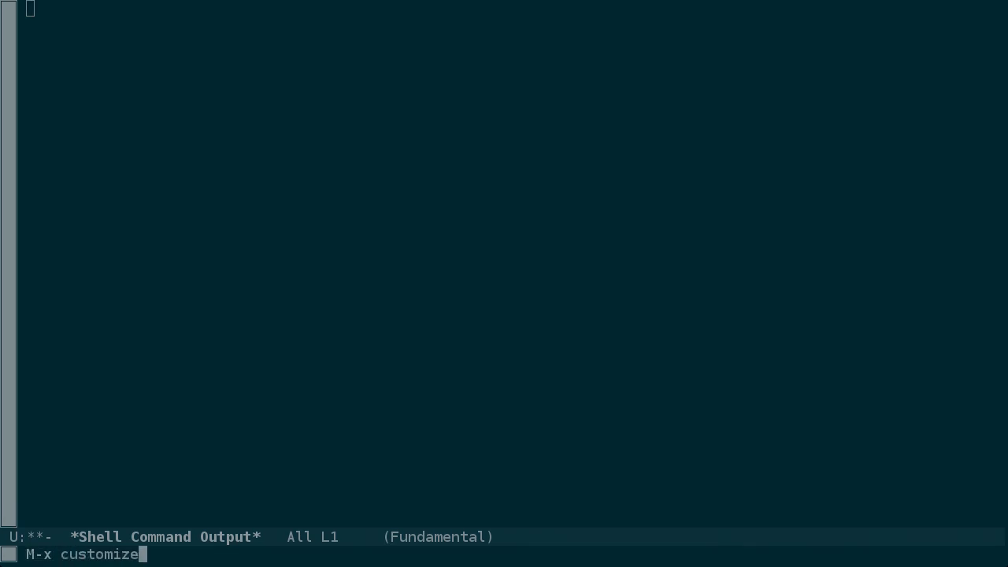
pyautogui.press('Return')
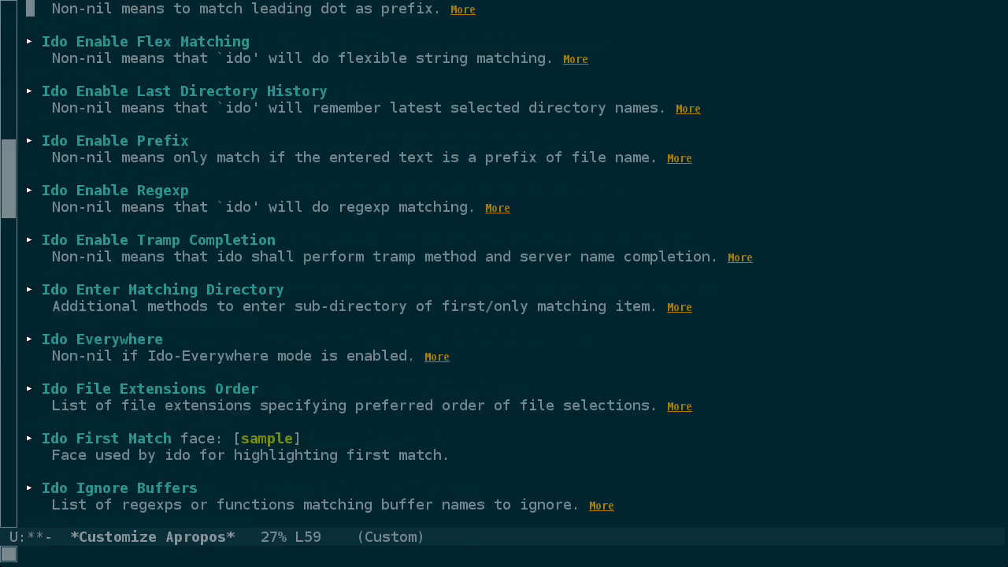
pyautogui.write('mod')
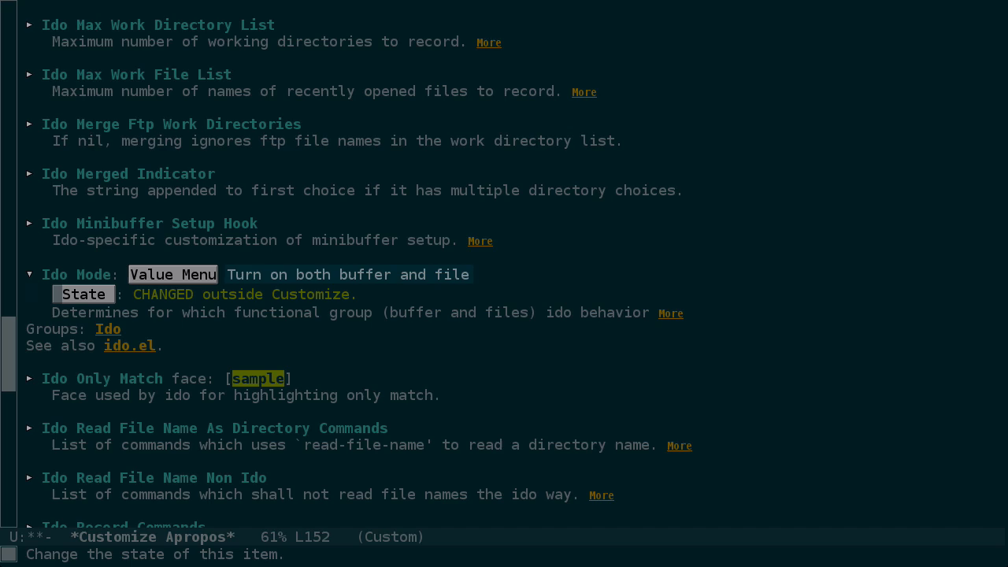
pyautogui.click(83, 294)
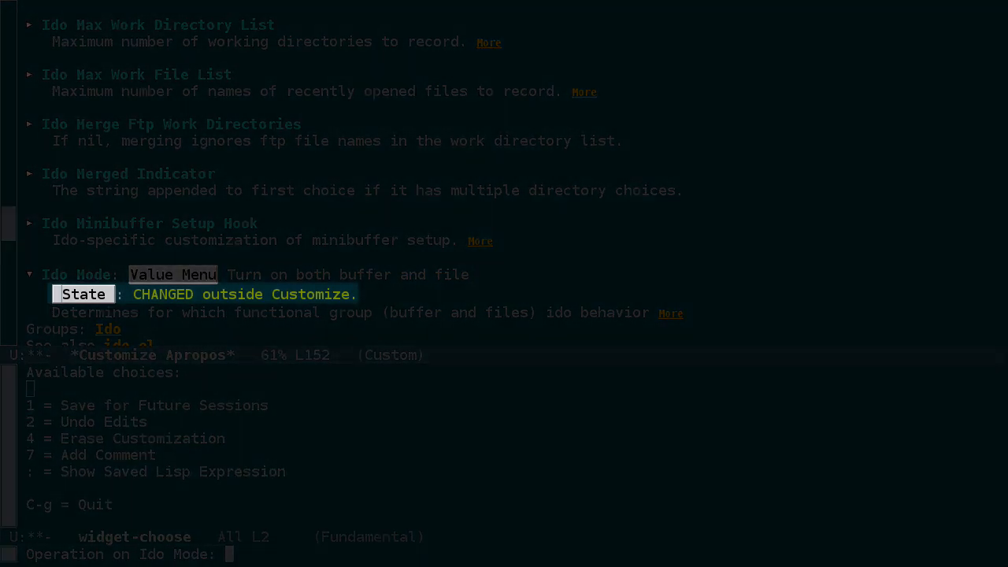
pyautogui.press('1')
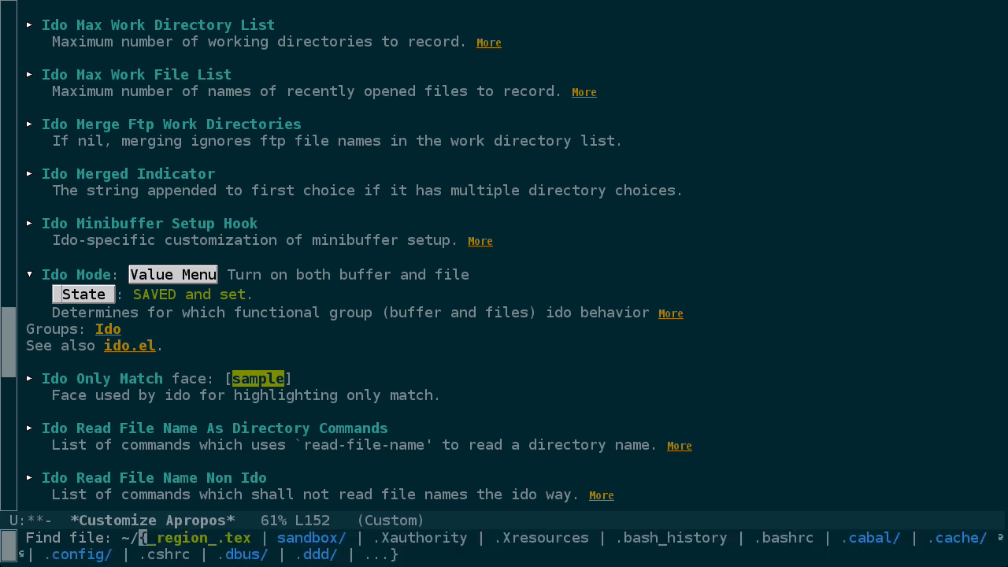
pyautogui.write('.emacs')
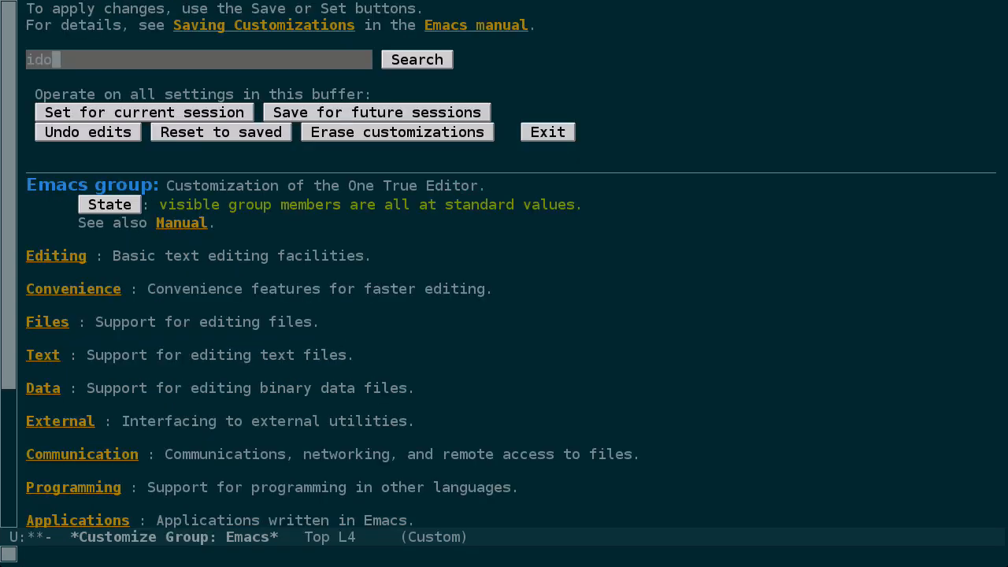
# Set Ido Enable Flex Matching on for the current session, then toggle it back off.
pyautogui.press('Return')
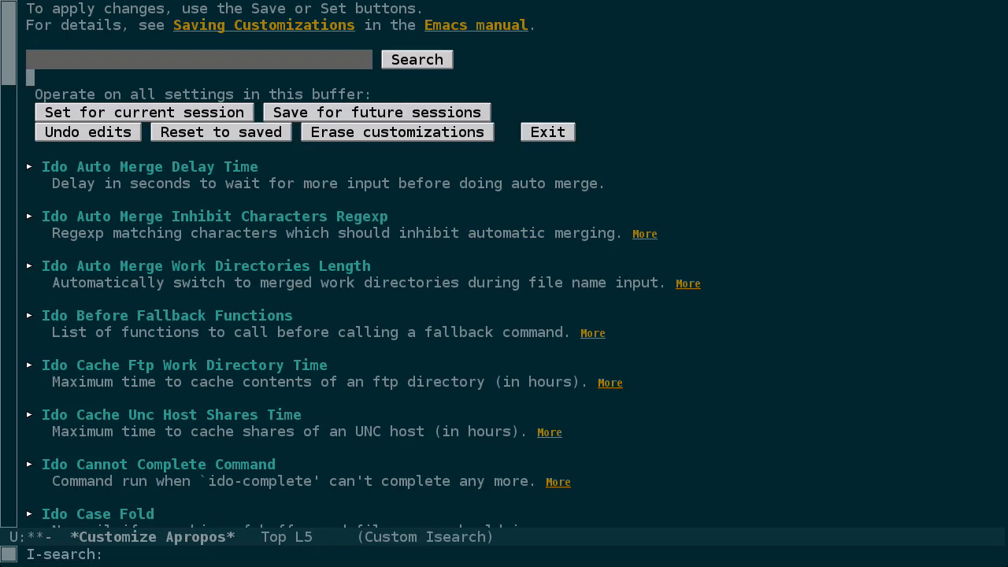
pyautogui.scroll(-3)
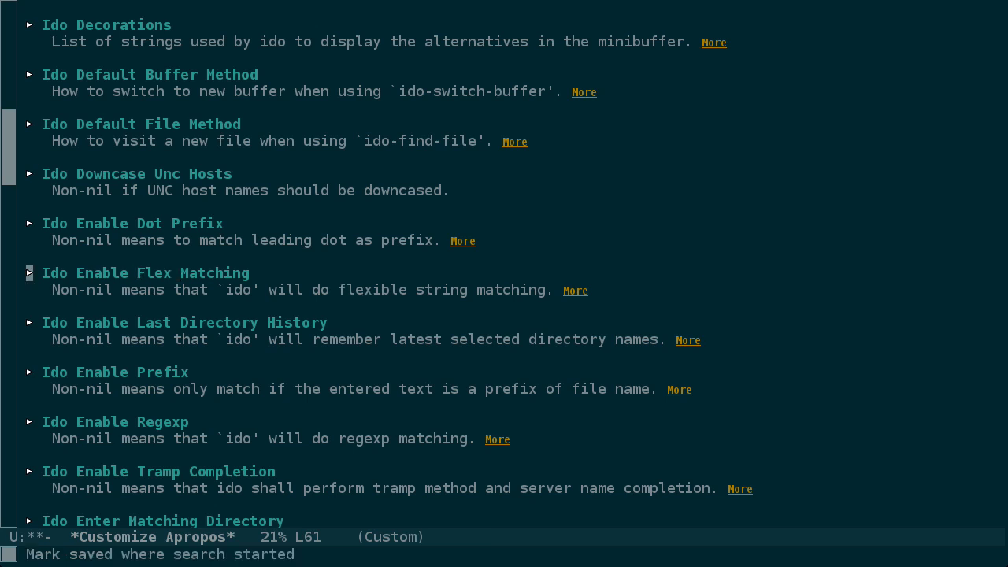
pyautogui.click(29, 273)
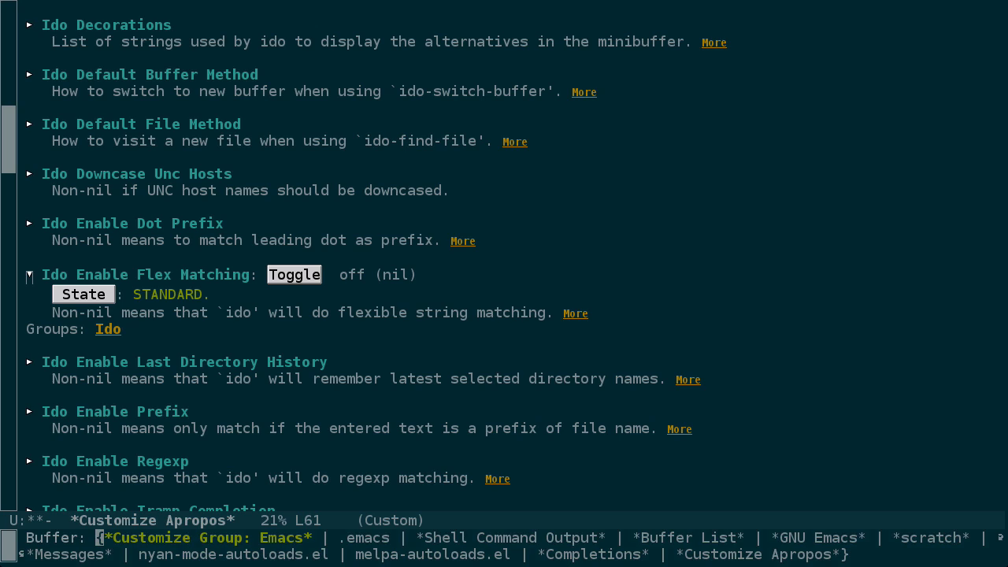
pyautogui.write('nm')
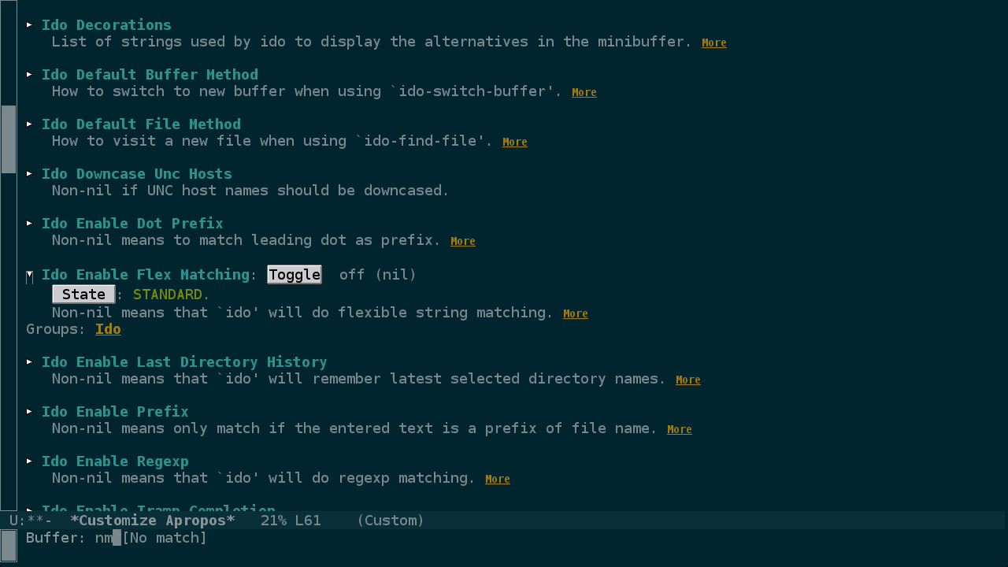
pyautogui.click(295, 274)
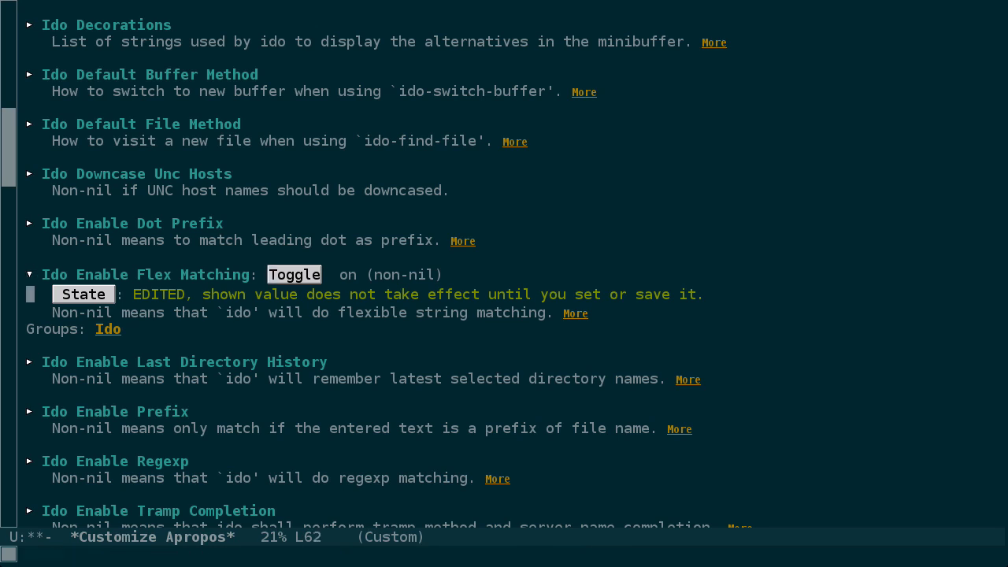
pyautogui.click(81, 293)
pyautogui.write('nma')
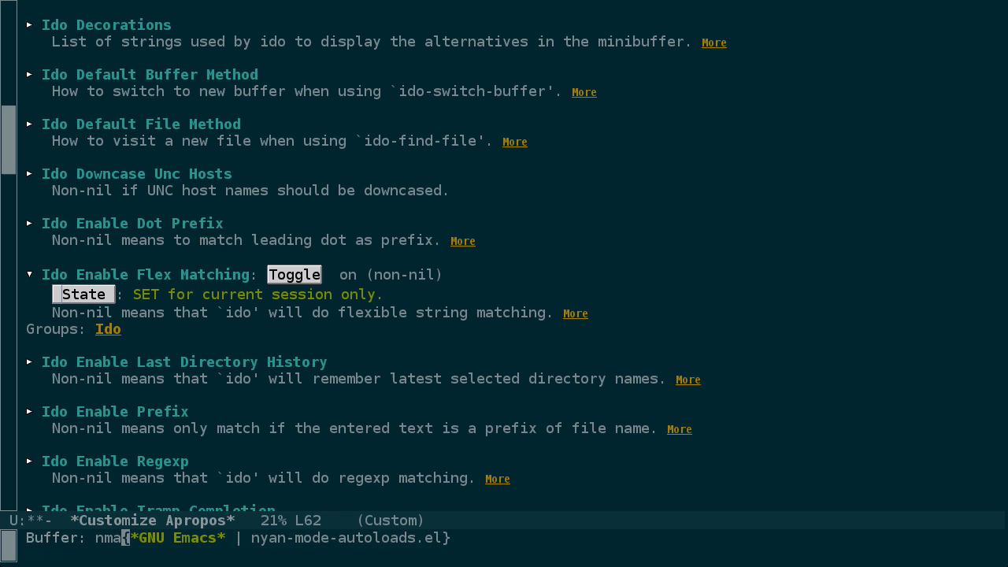
pyautogui.click(295, 274)
pyautogui.write('~/sandbox/ep004/chapter01')
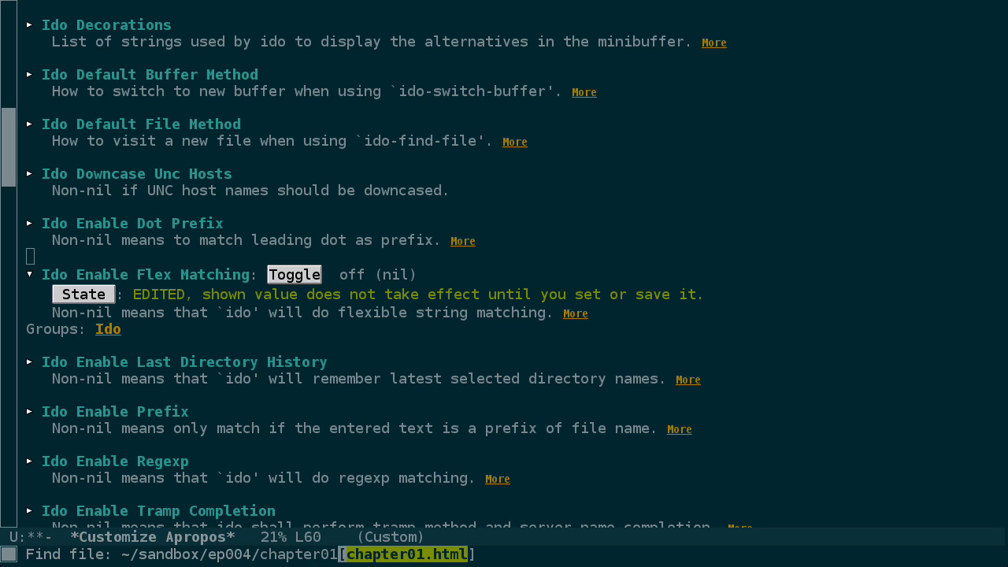
# Open chapter01.html, then start visiting a new file named chapter01.
pyautogui.press('Return')
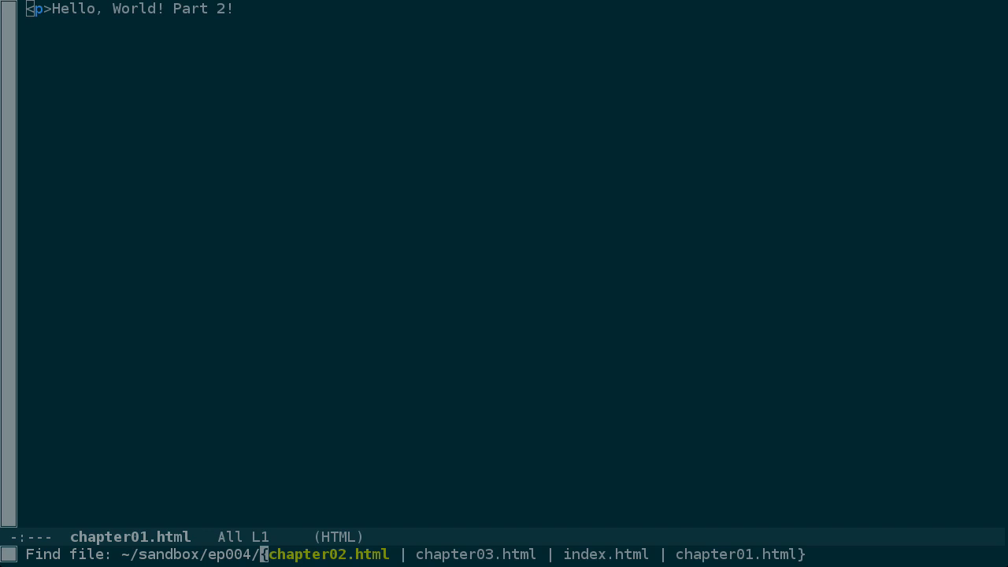
pyautogui.press('ctrl+f')
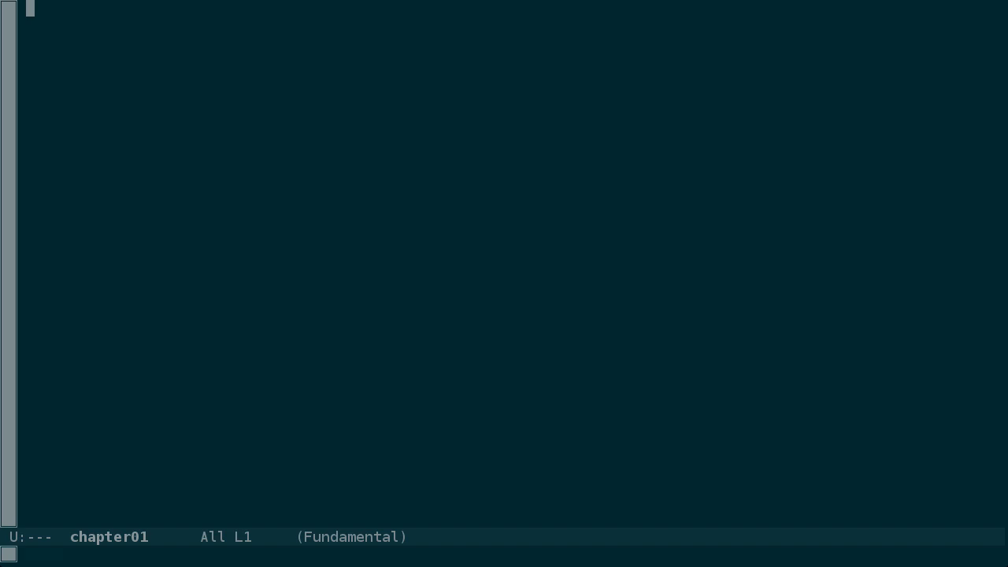
# Type '<p>Hello, World! Part 2!' and '<p>Hello, World!' into two index.html buffers.
pyautogui.write('<p>Hello, World! Part 2!')
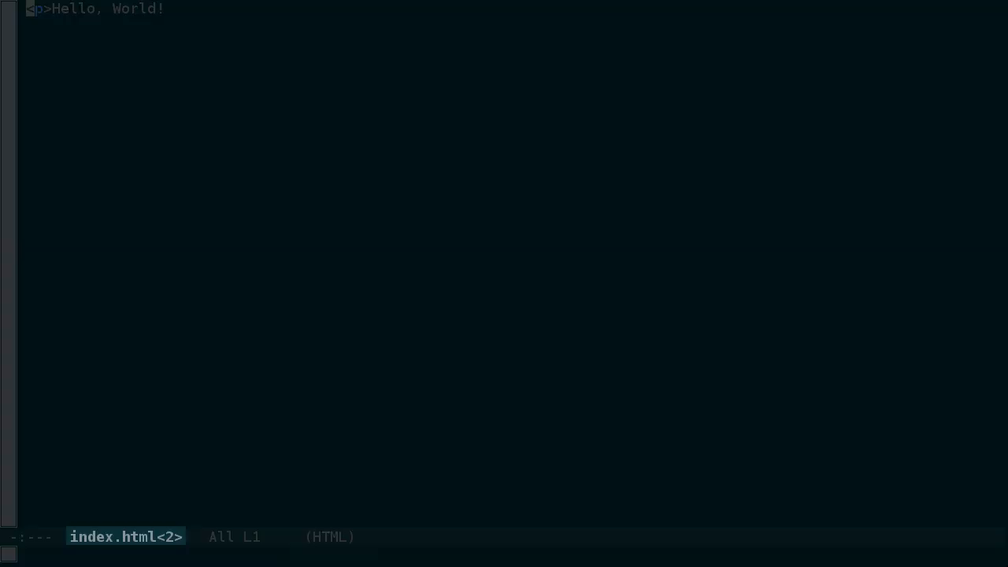
pyautogui.press('C-x b')
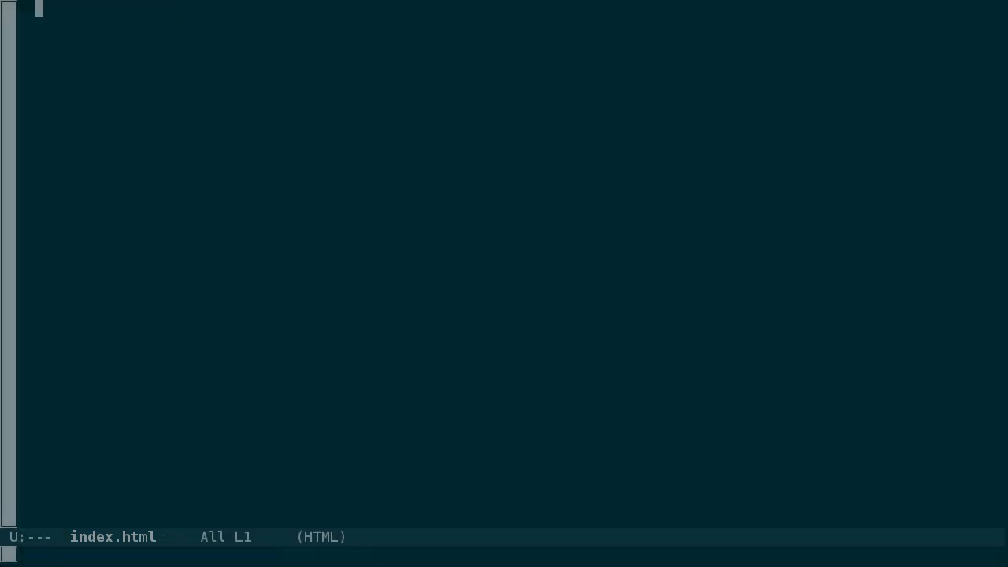
pyautogui.write('<p>Hello, World!')
pyautogui.click(504, 554)
pyautogui.write('uniquify')
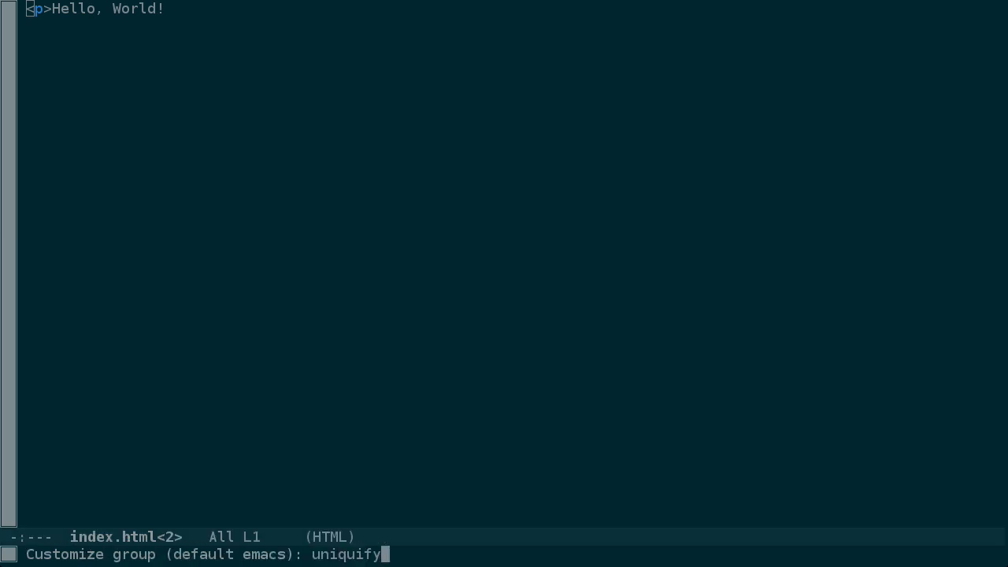
# Open the uniquify customization group and choose the post-forward buffer name style.
pyautogui.press('Return')
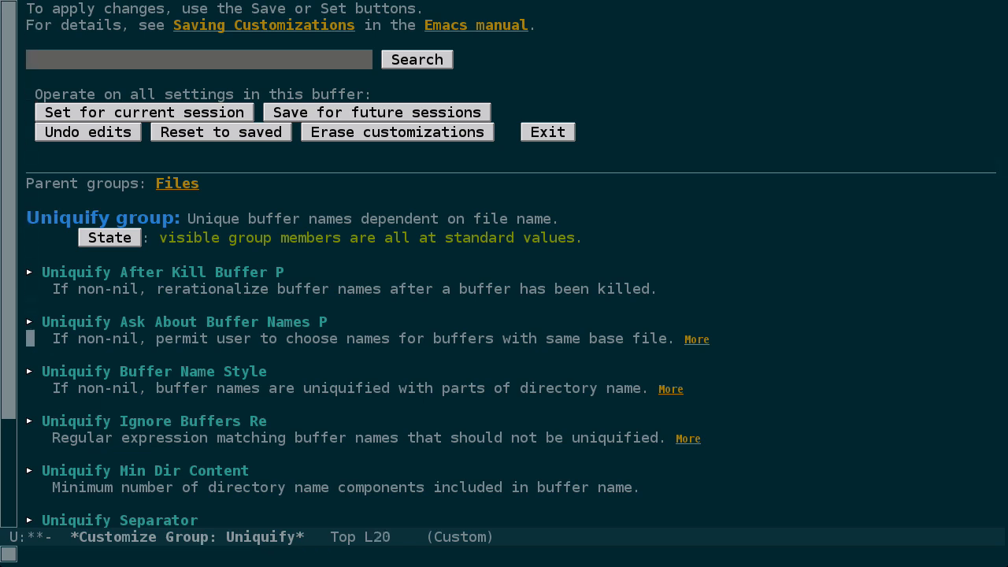
pyautogui.click(30, 371)
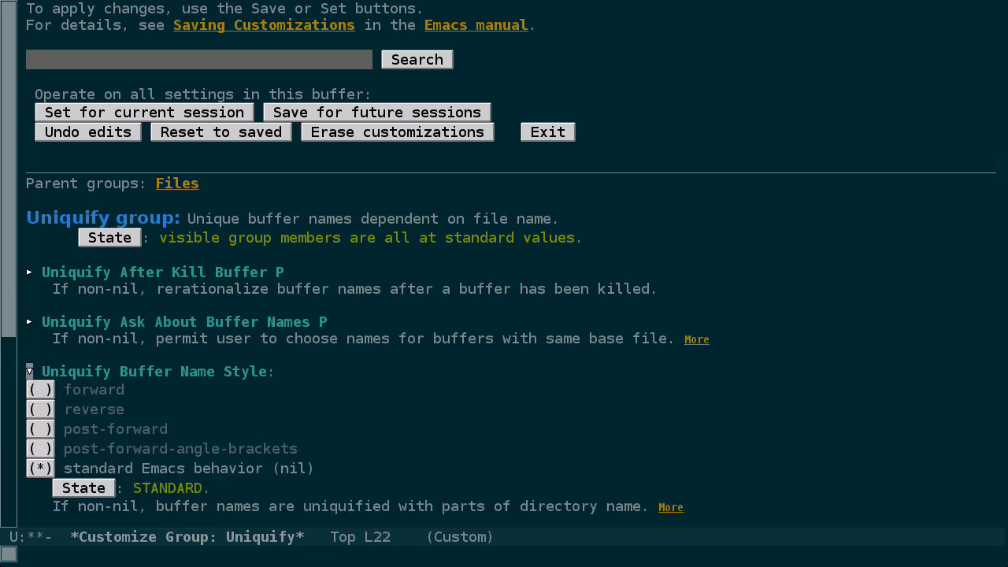
pyautogui.click(38, 428)
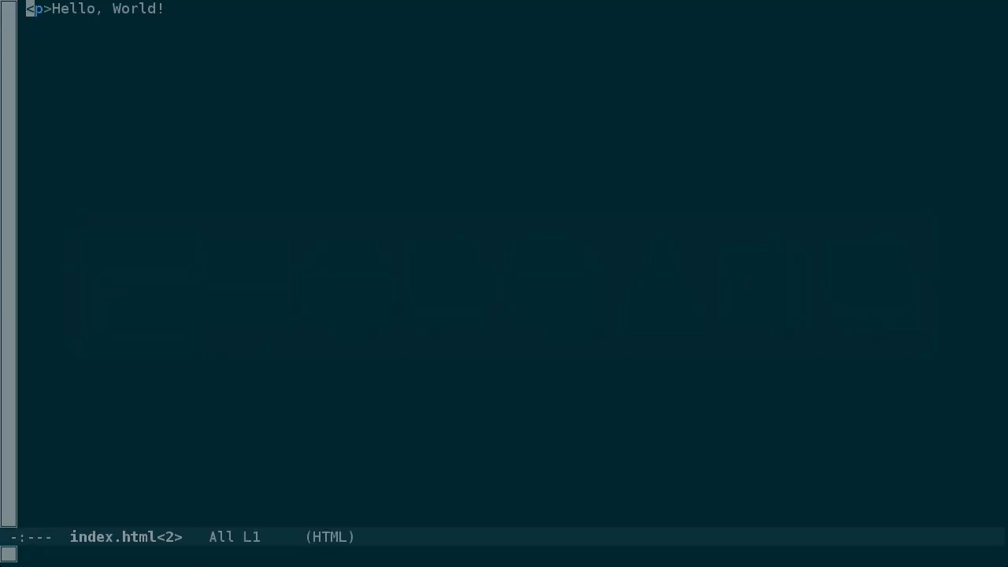
# Kill index.html and reopen it, plus chapter01/index.html, with '<p>Hello, World!' text.
pyautogui.press('C-x k')
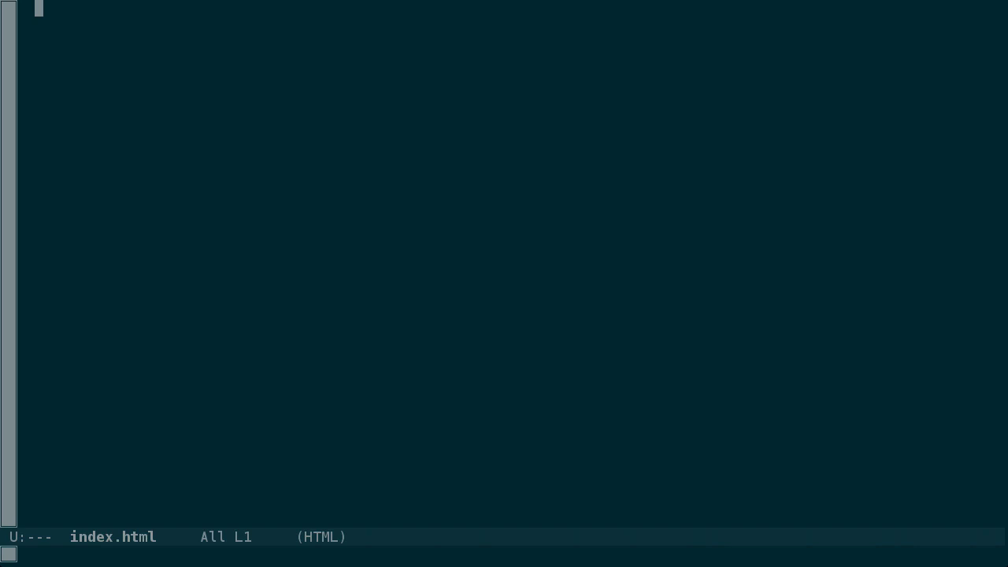
pyautogui.write('<p>Hello, World!')
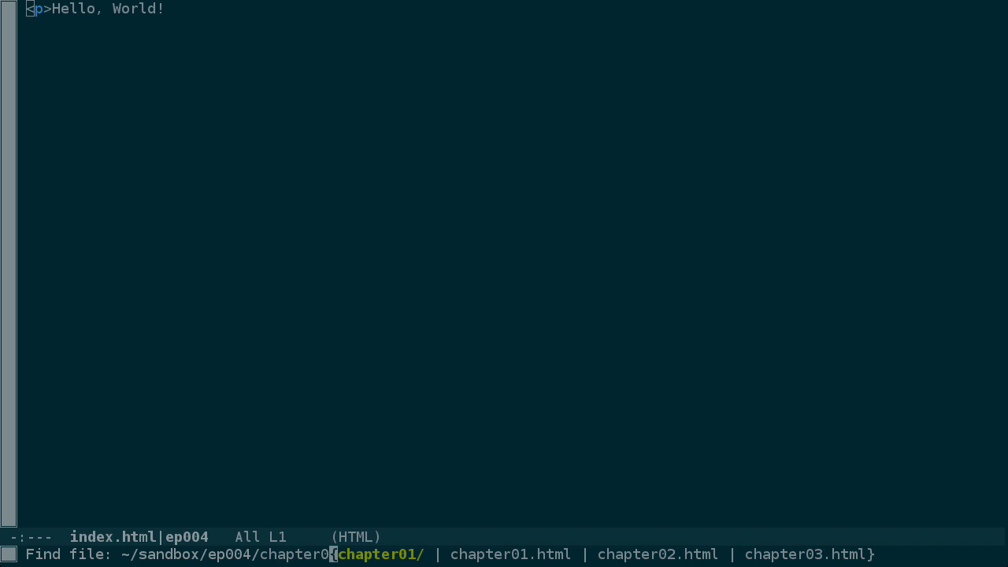
pyautogui.press('Tab')
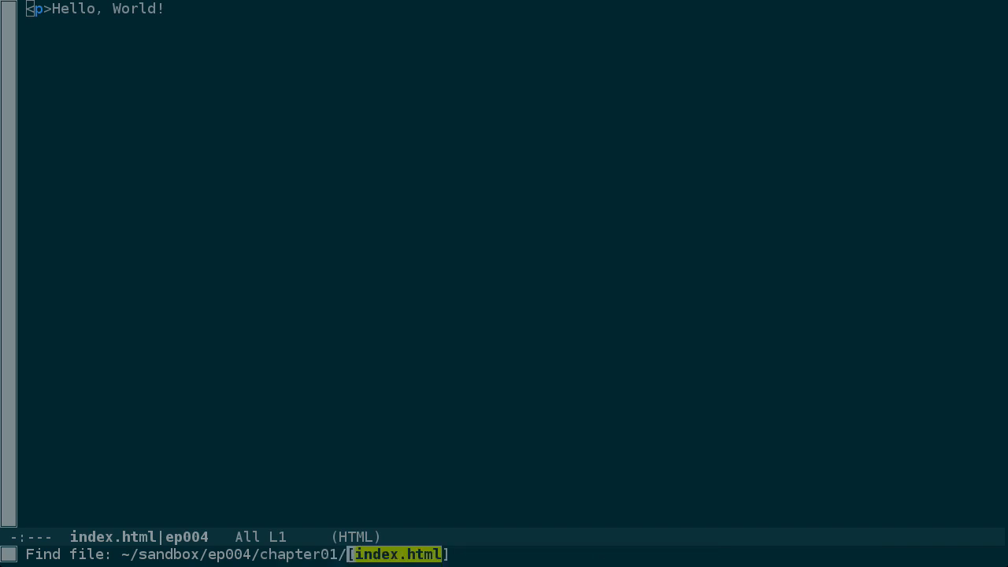
pyautogui.press('Return')
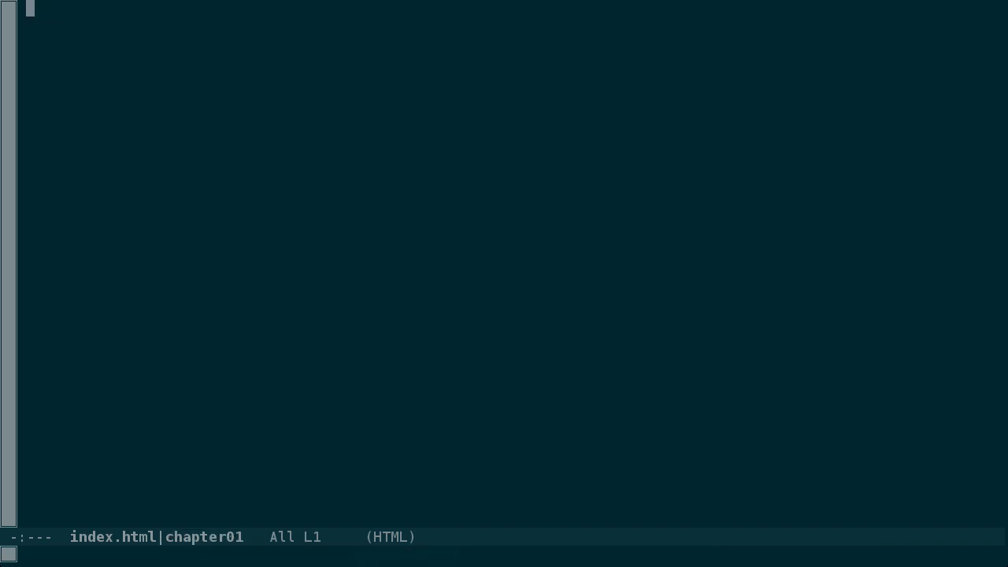
pyautogui.press('C-x b')
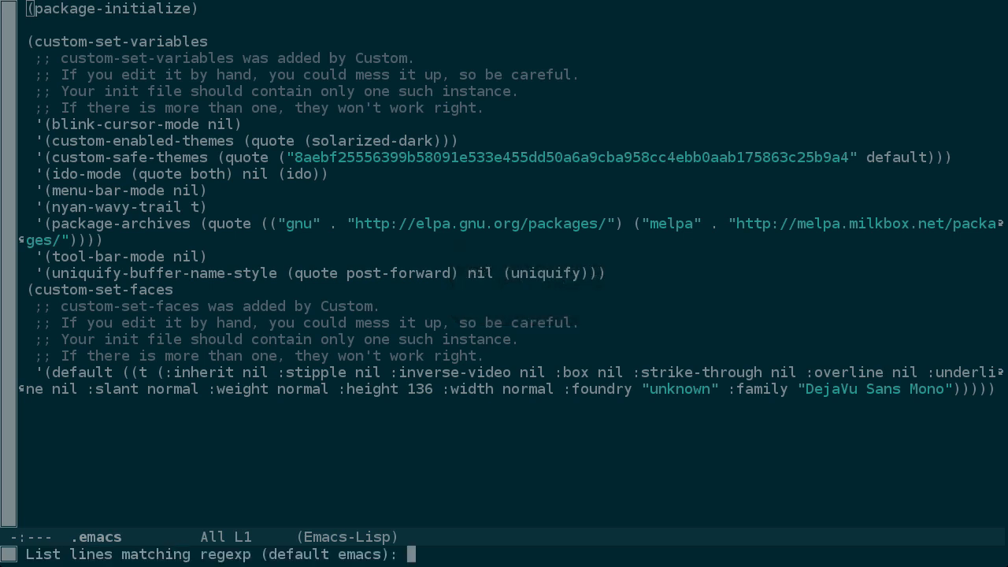
# Run occur on .emacs for lines matching 'quote'.
pyautogui.write('quote')
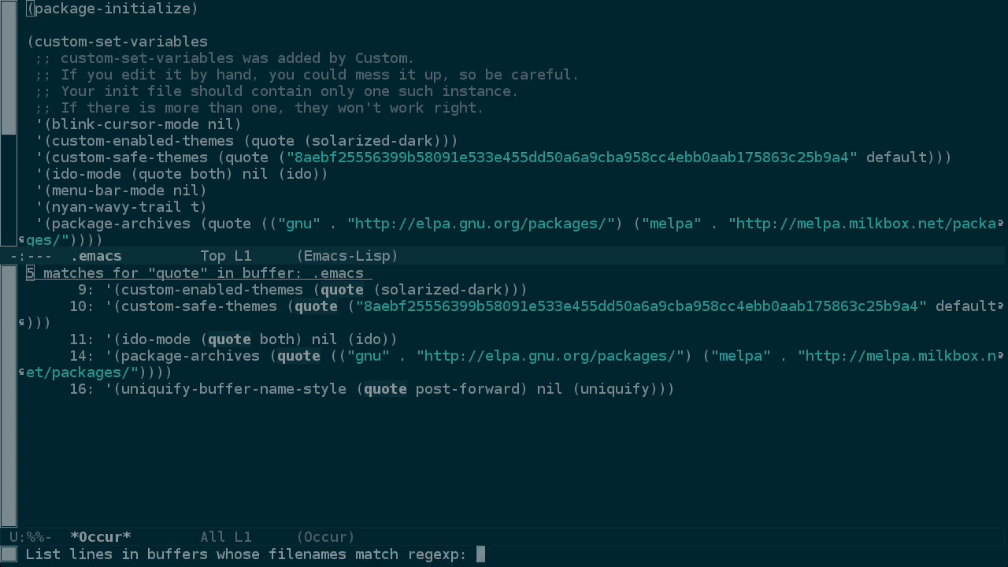
# Search buffers matching filename regexp '.*' for lines containing 'nil'.
pyautogui.write('.')
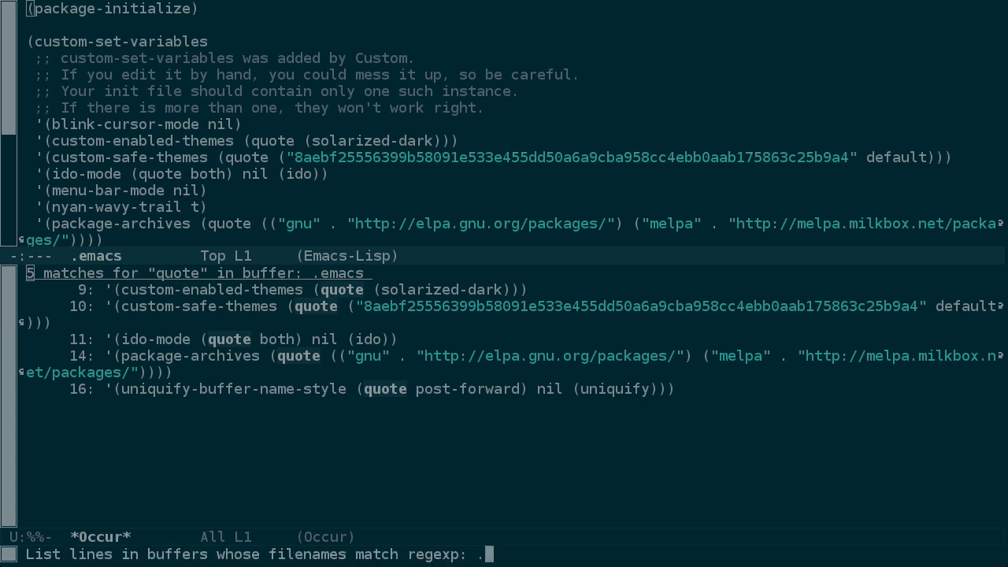
pyautogui.write('*')
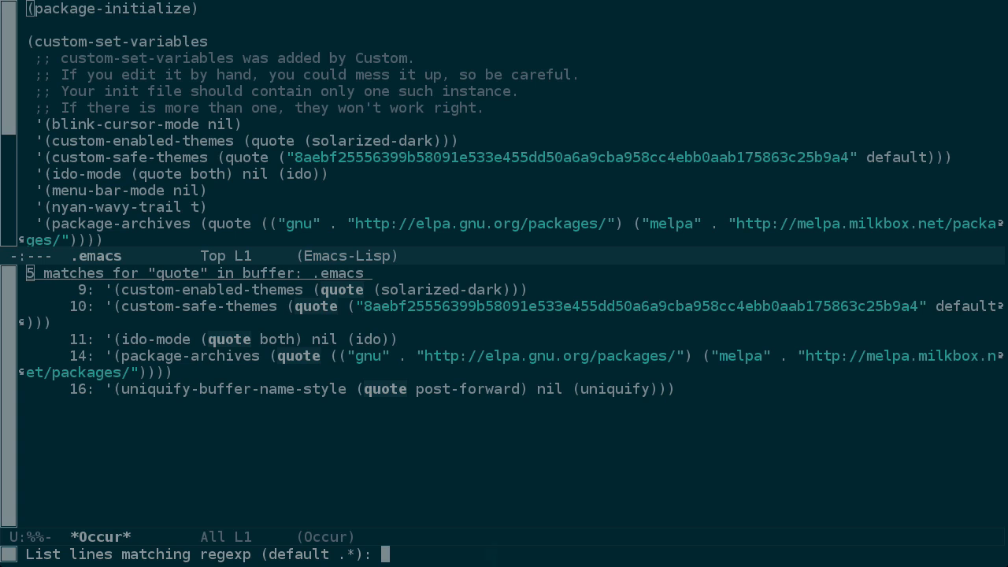
pyautogui.write('nil')
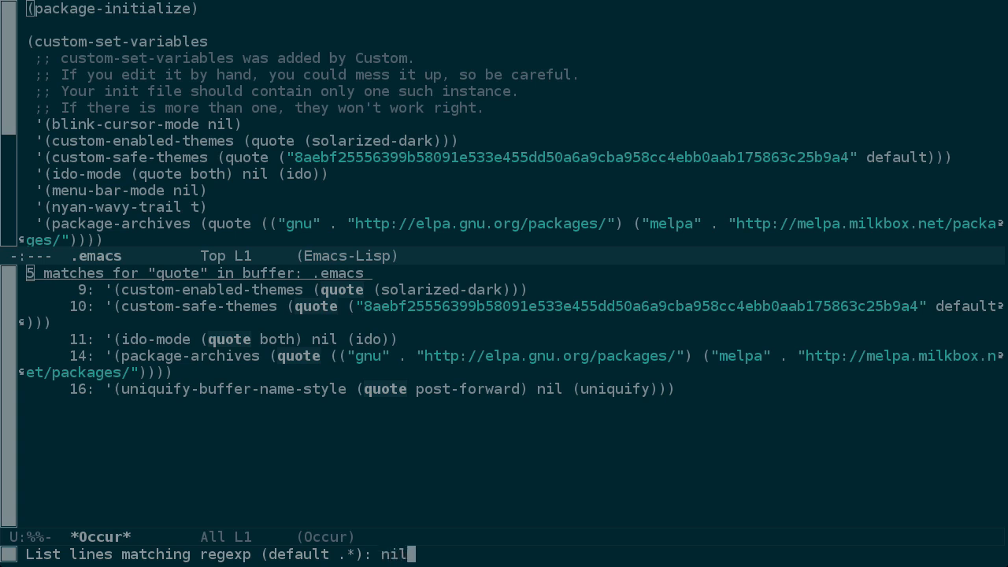